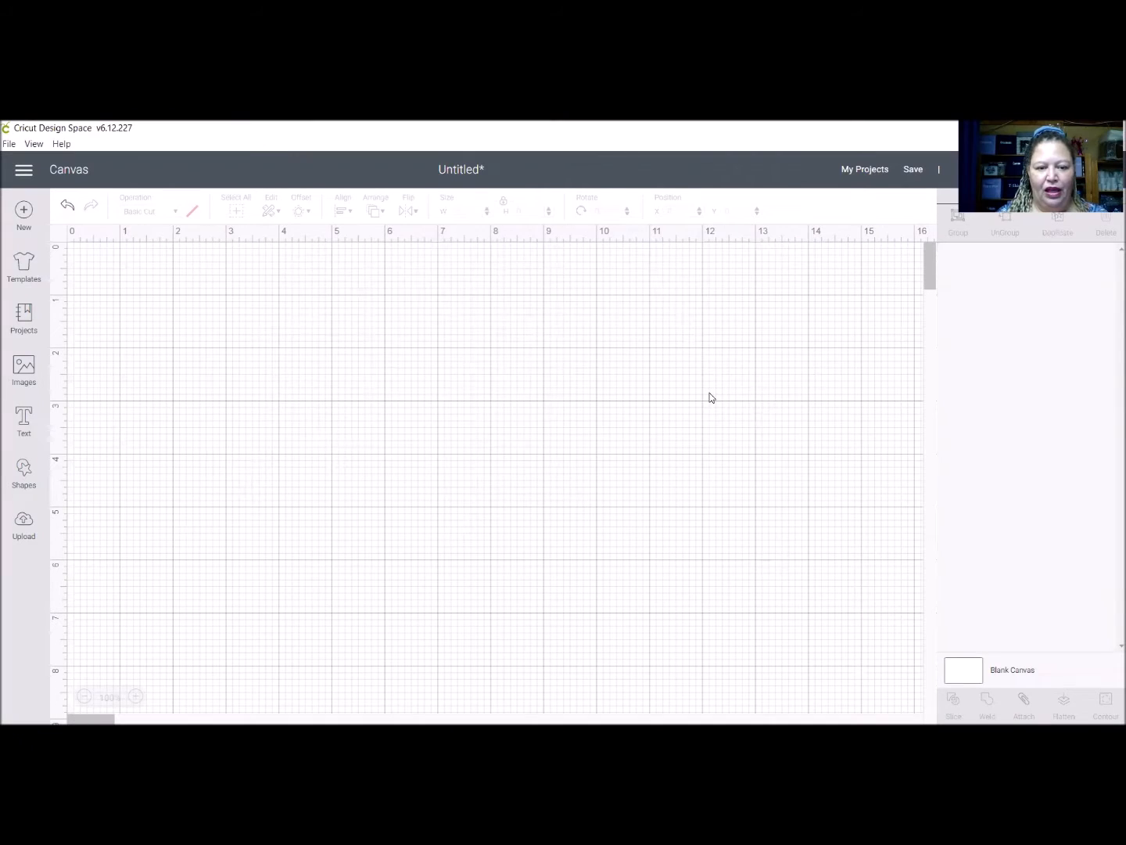
{"action": "mouse_move", "coordinate": [518, 398]}
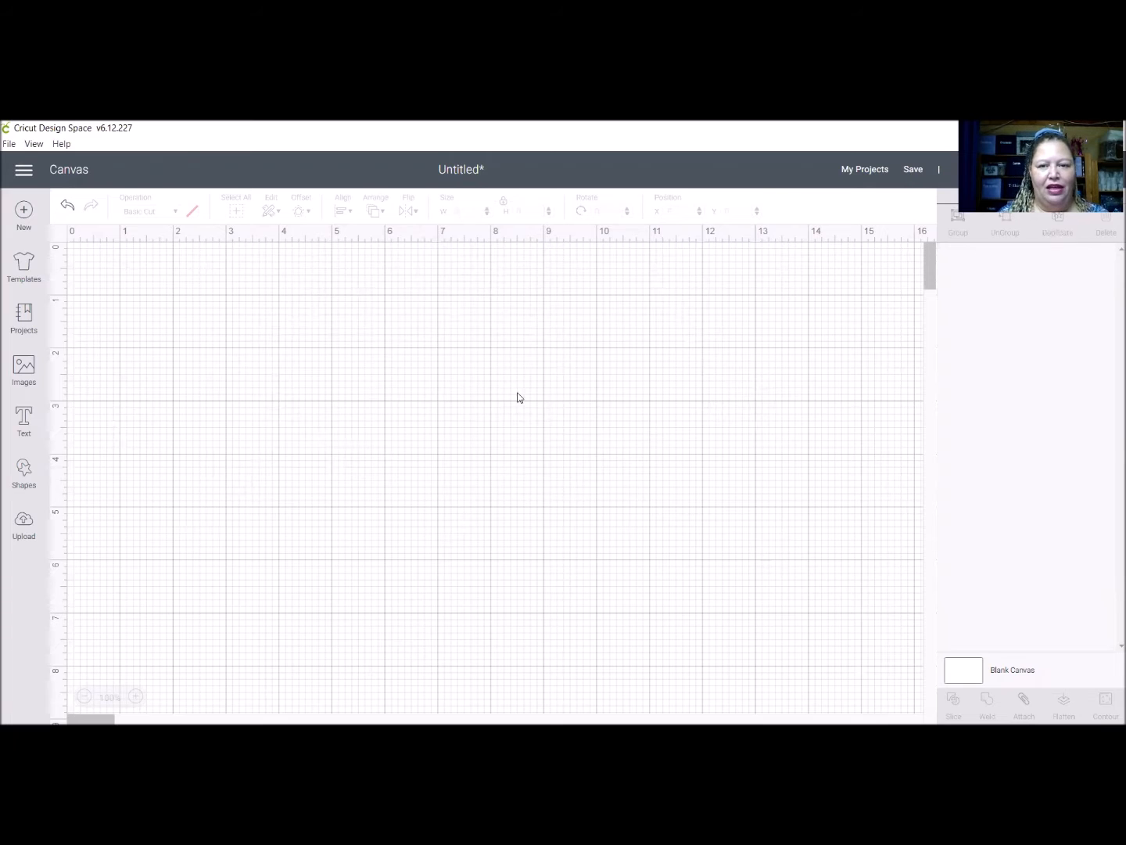
Insert a Square from the Shapes panel onto the blank canvas.
{"action": "left_click", "coordinate": [24, 469]}
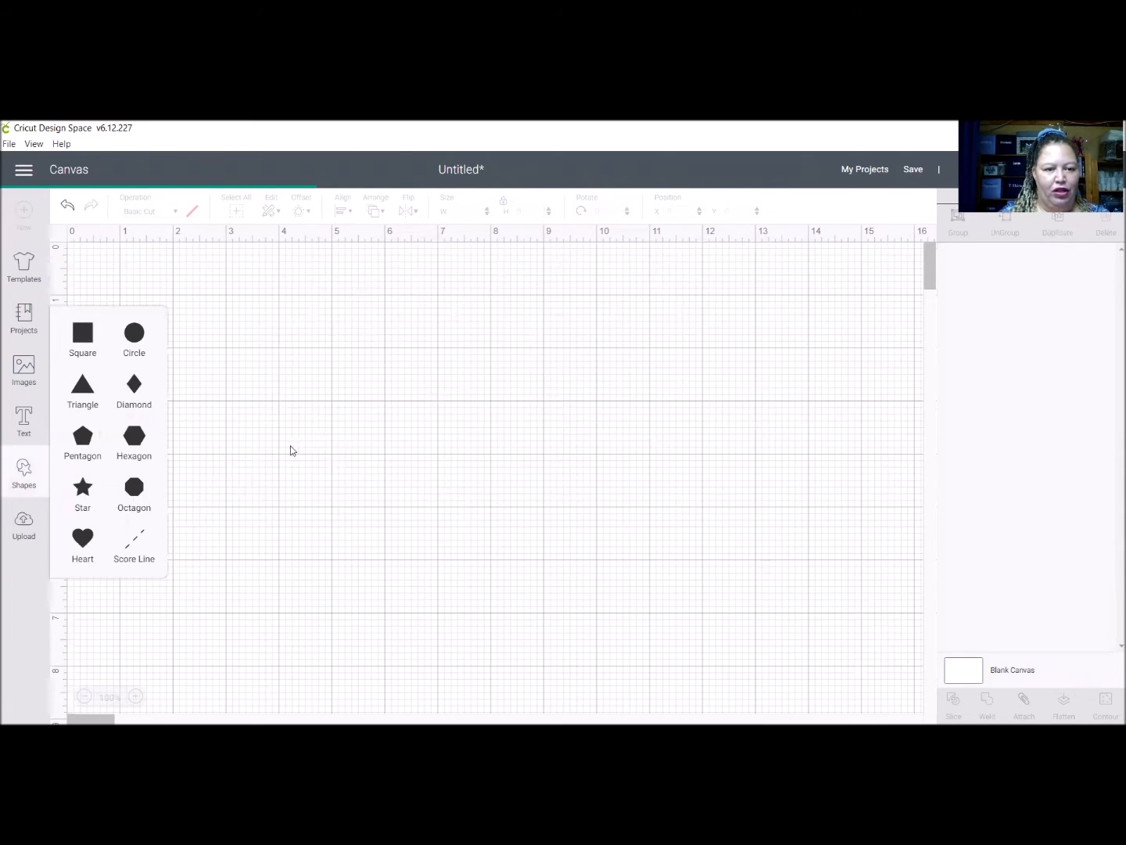
{"action": "left_click", "coordinate": [82, 331]}
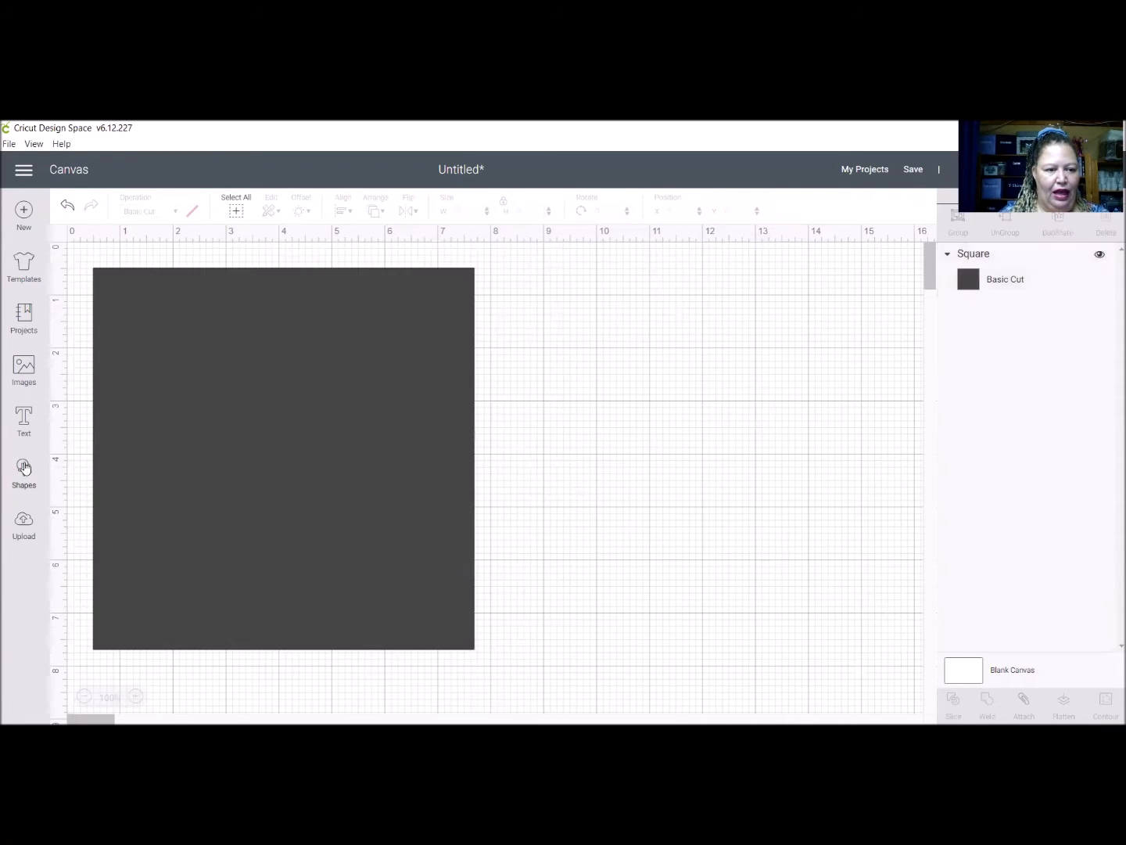
Add a Star shape over the square and recolour it red.
{"action": "left_click", "coordinate": [23, 469]}
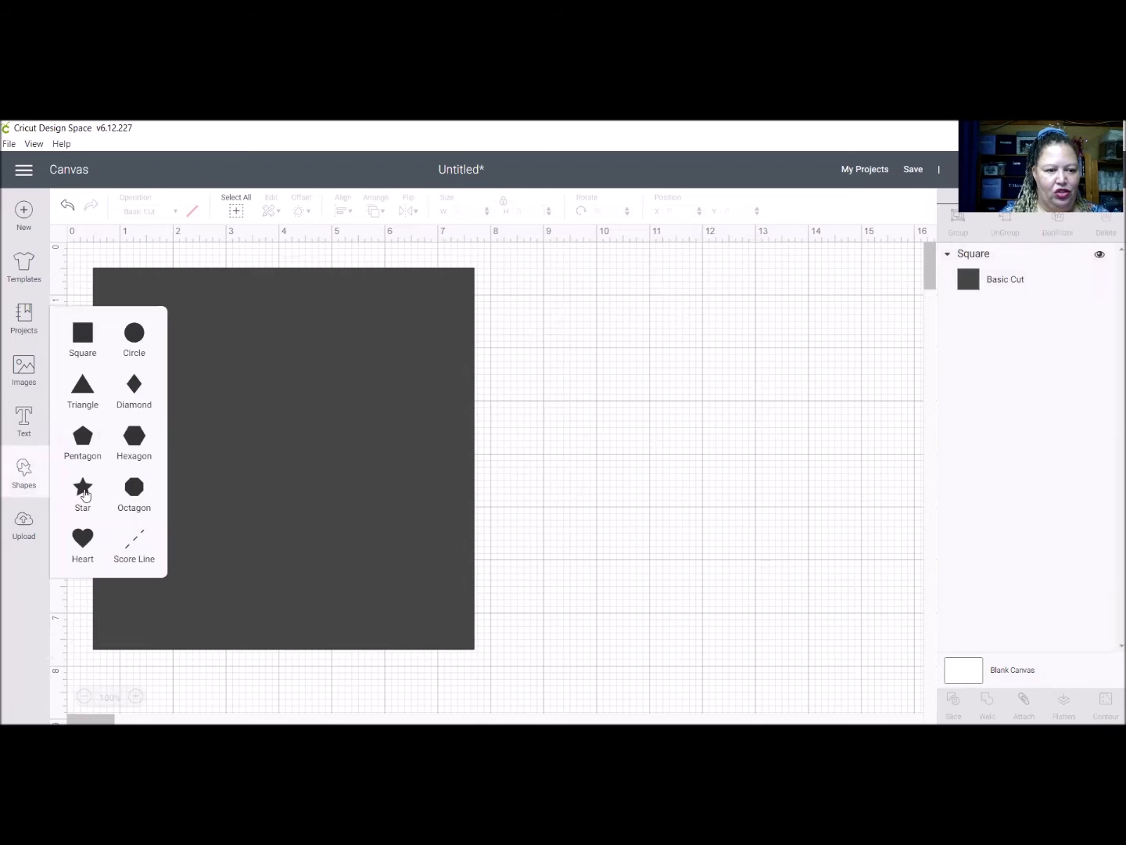
{"action": "left_click", "coordinate": [82, 487]}
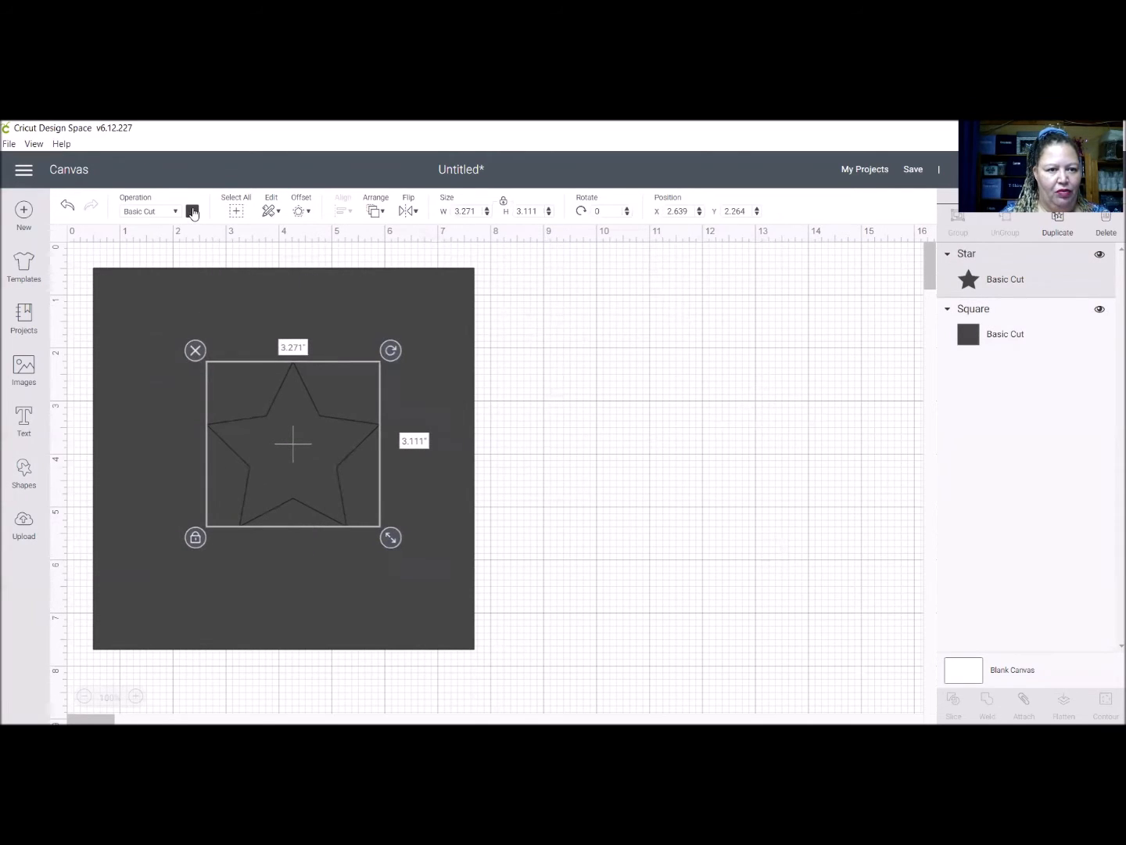
{"action": "left_click", "coordinate": [193, 211]}
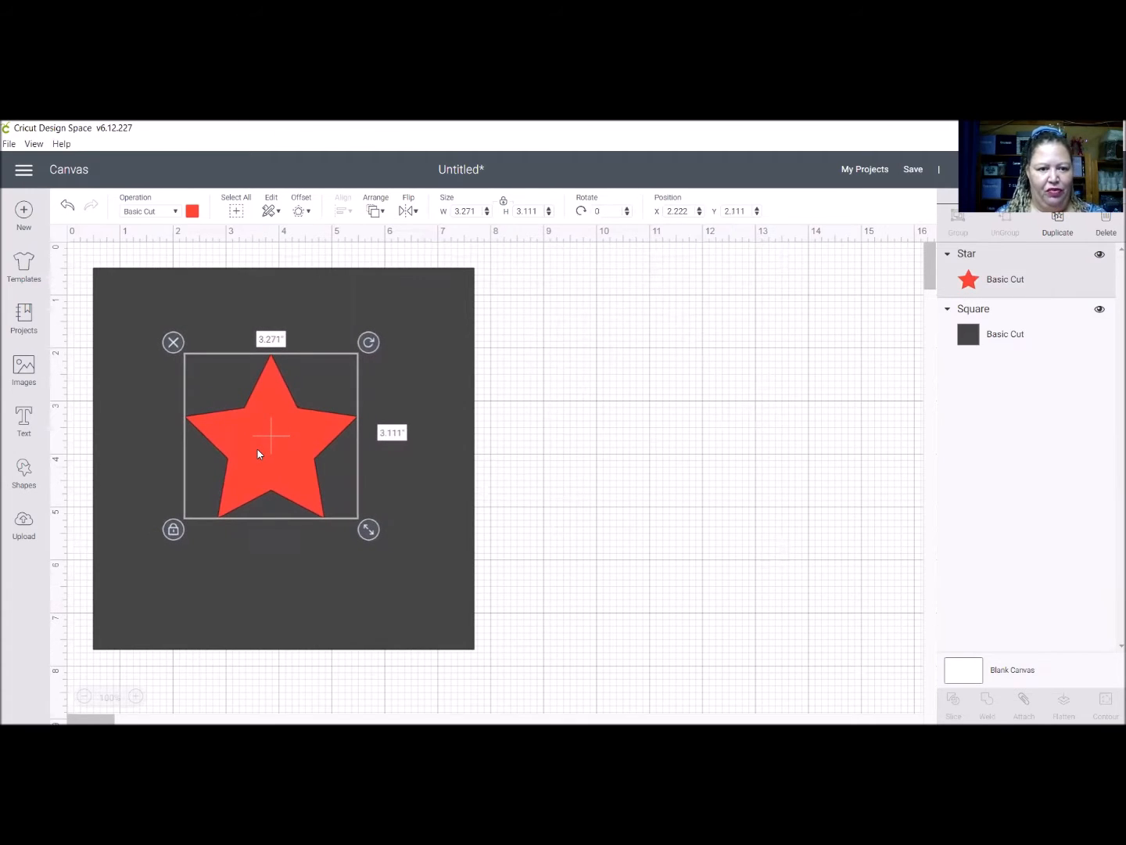
{"action": "mouse_move", "coordinate": [506, 648]}
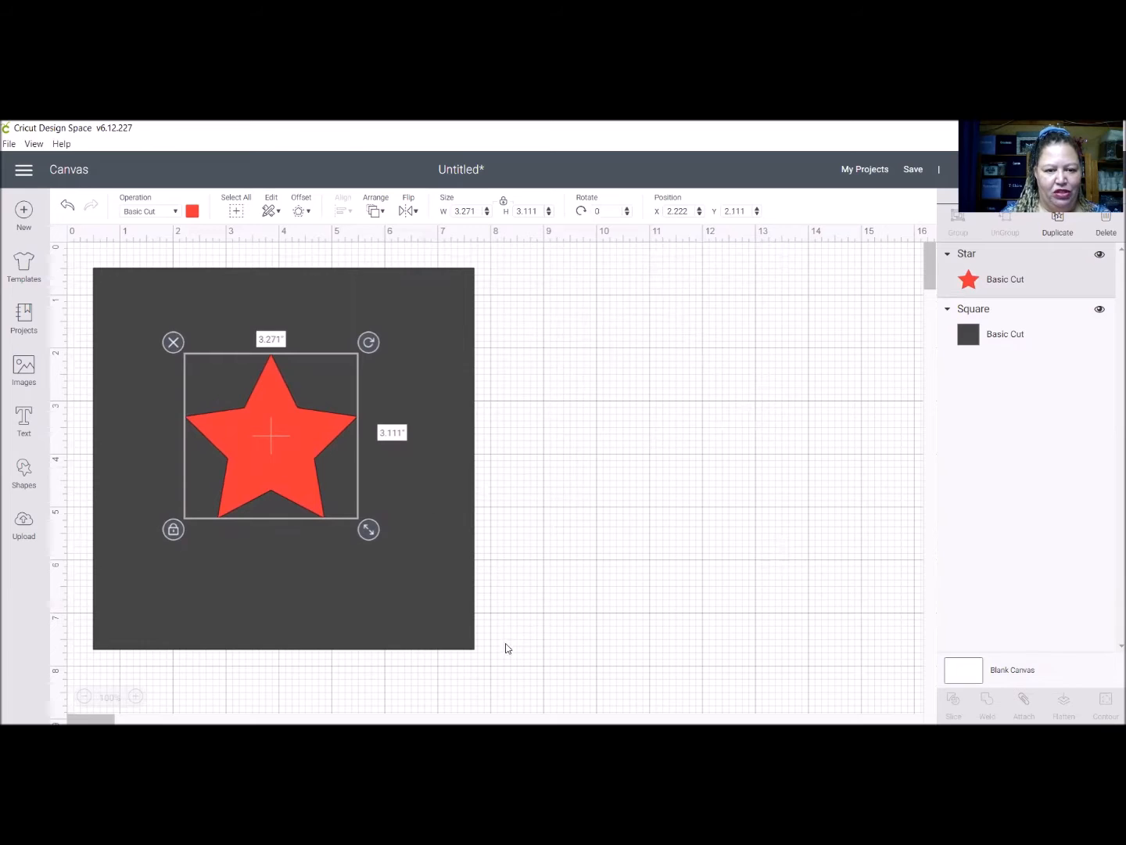
Select the square and star together and align them to Center.
{"action": "left_click", "coordinate": [508, 649]}
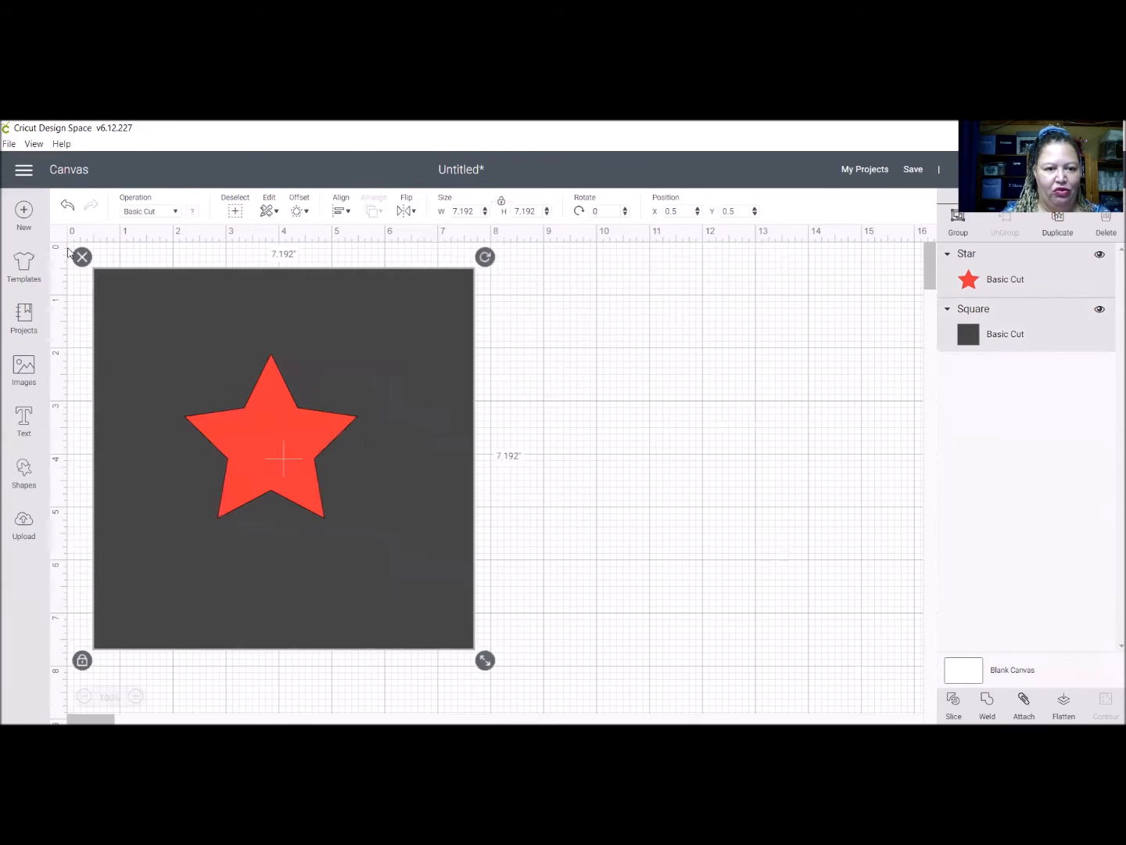
{"action": "left_click", "coordinate": [341, 209]}
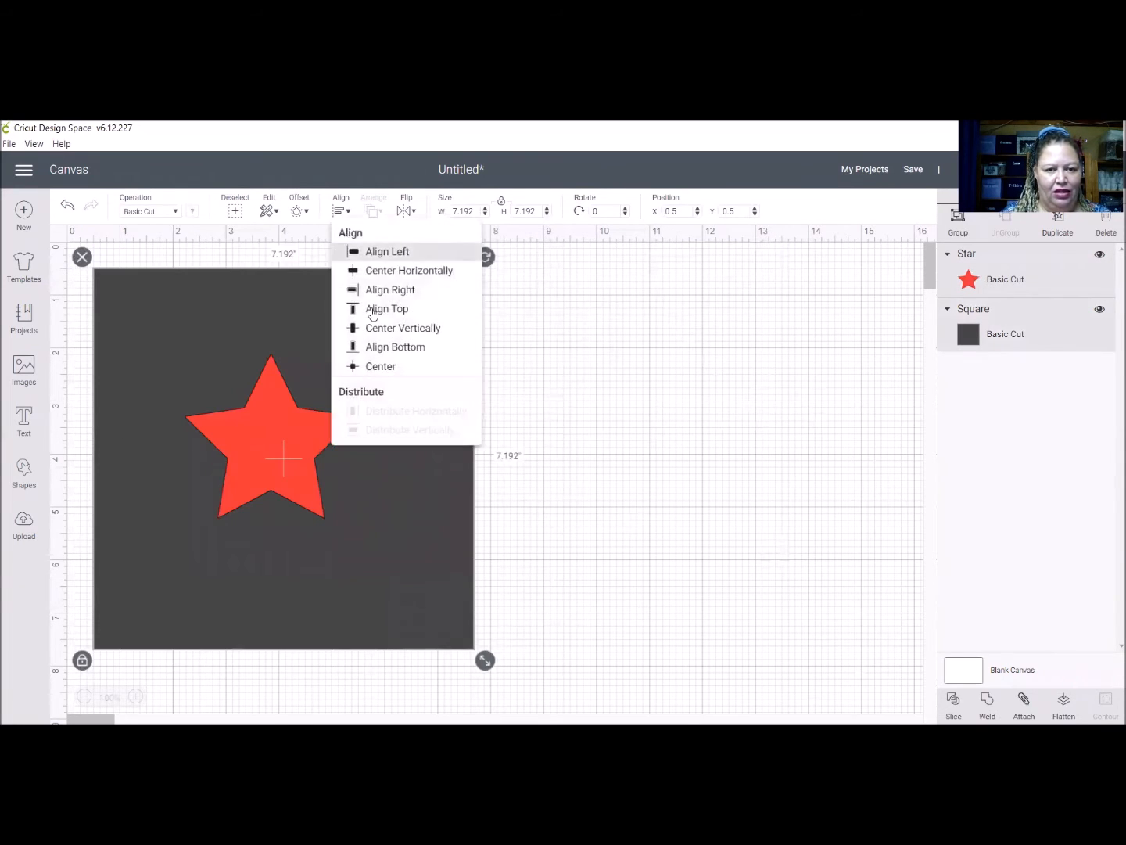
{"action": "left_click", "coordinate": [726, 576]}
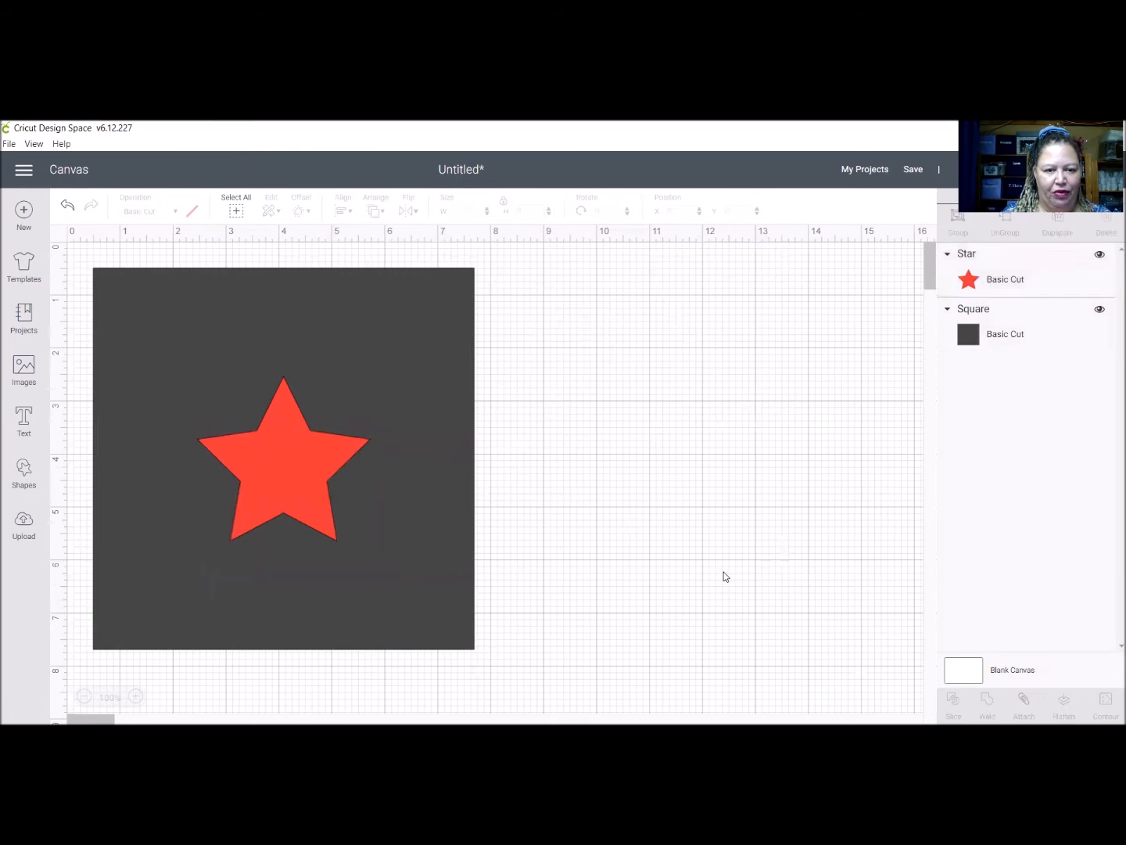
{"action": "mouse_move", "coordinate": [279, 451]}
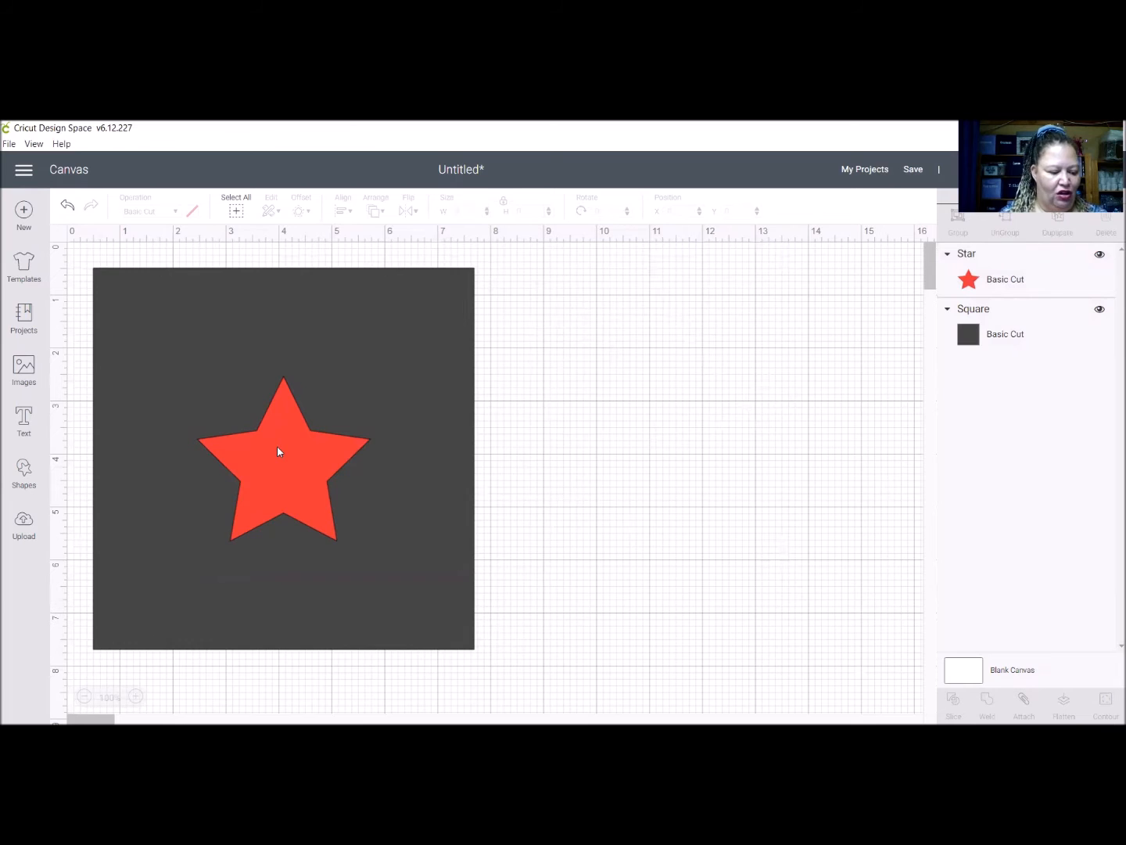
{"action": "mouse_move", "coordinate": [510, 652]}
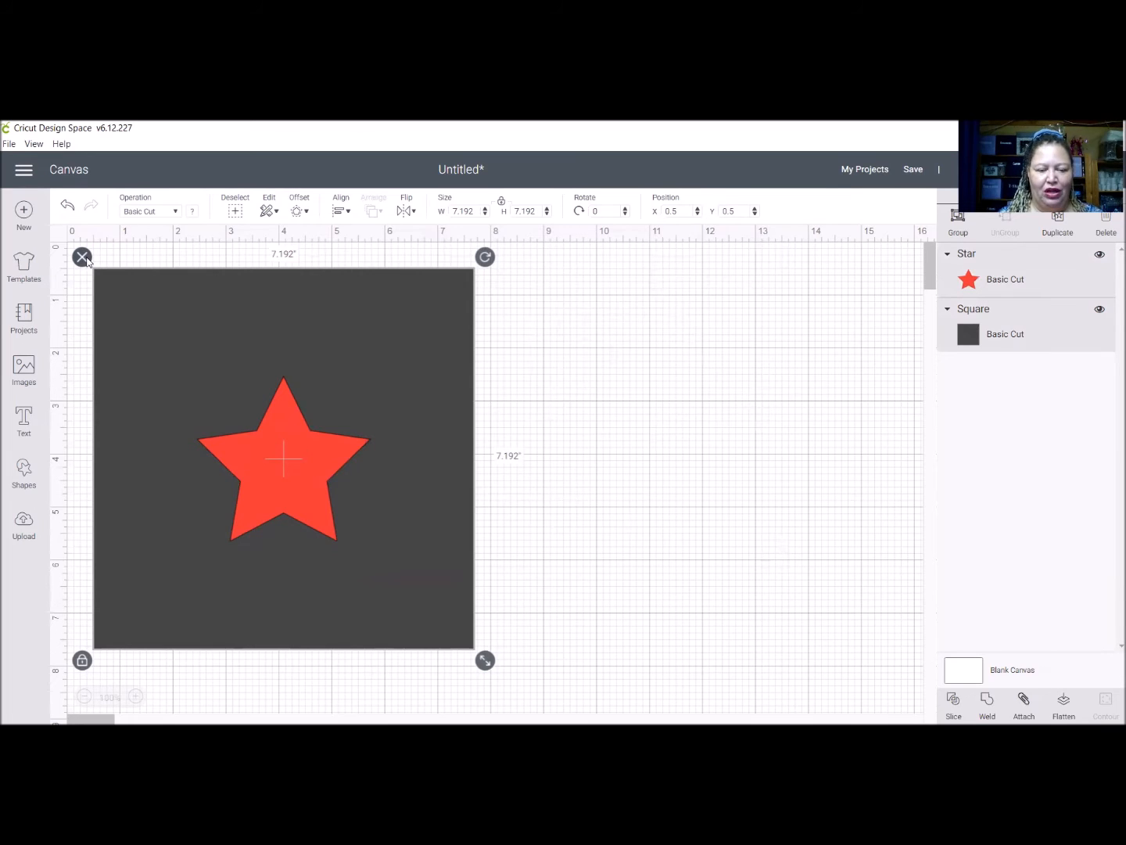
{"action": "mouse_move", "coordinate": [245, 257]}
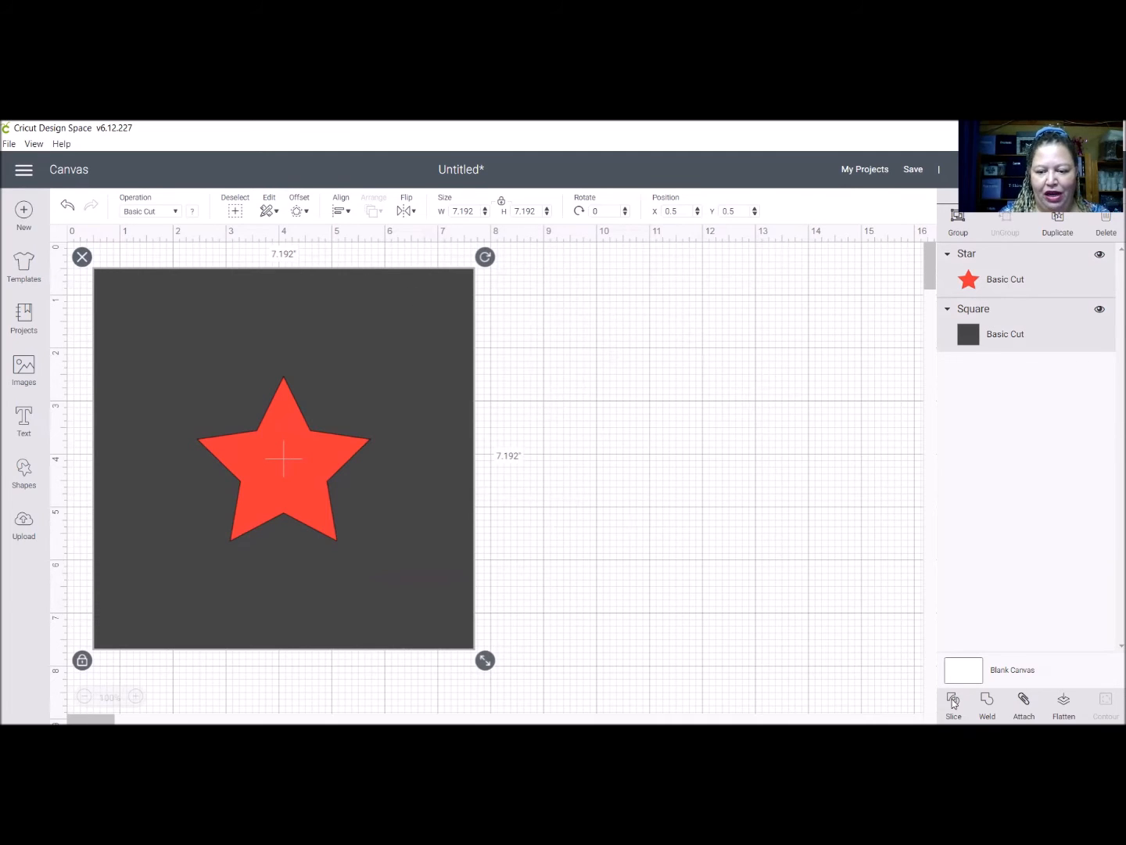
Slice the selected star and square into three separate pieces.
{"action": "left_click", "coordinate": [952, 704]}
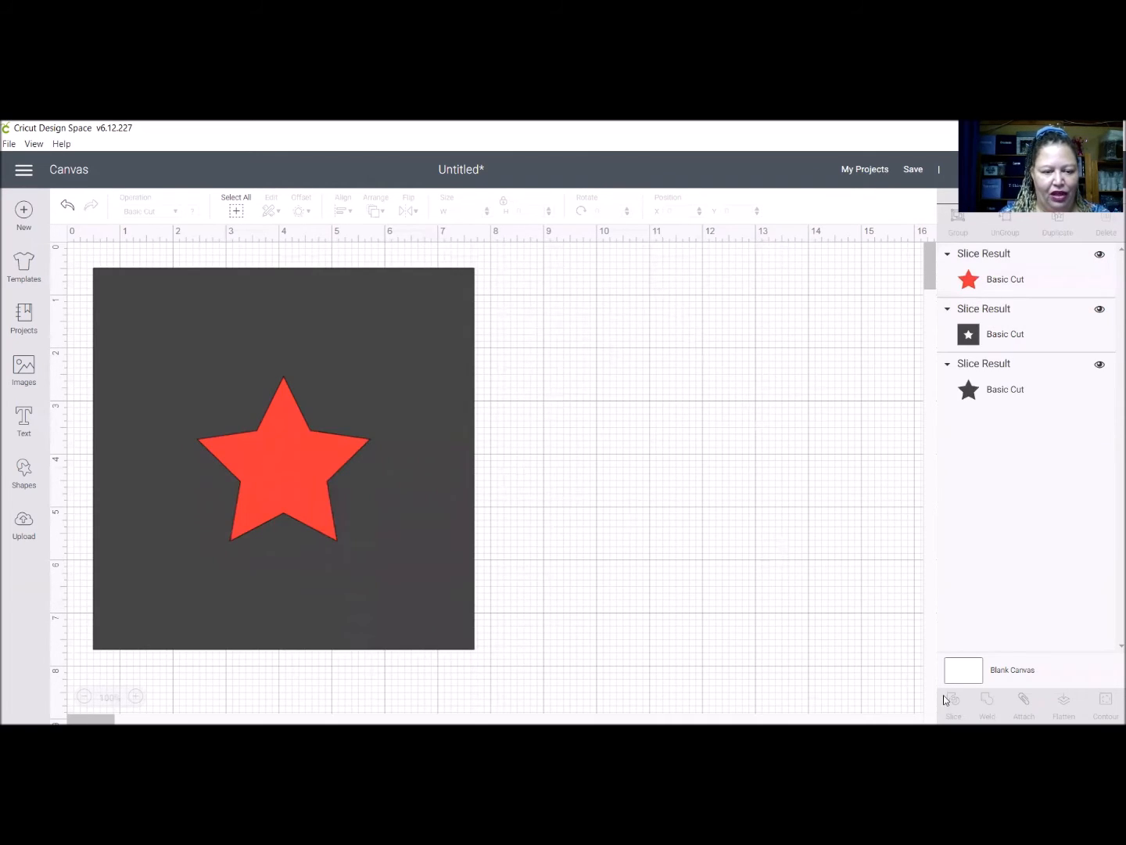
{"action": "mouse_move", "coordinate": [421, 554]}
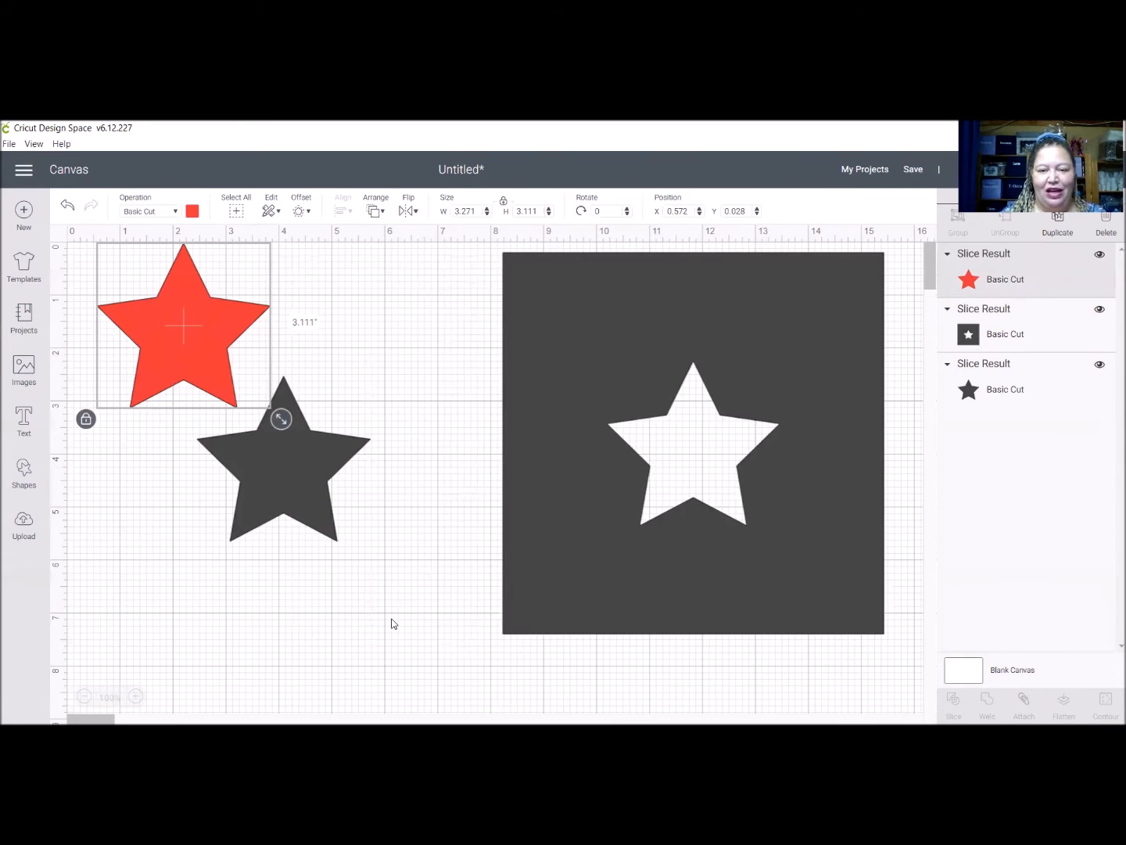
{"action": "mouse_move", "coordinate": [240, 454]}
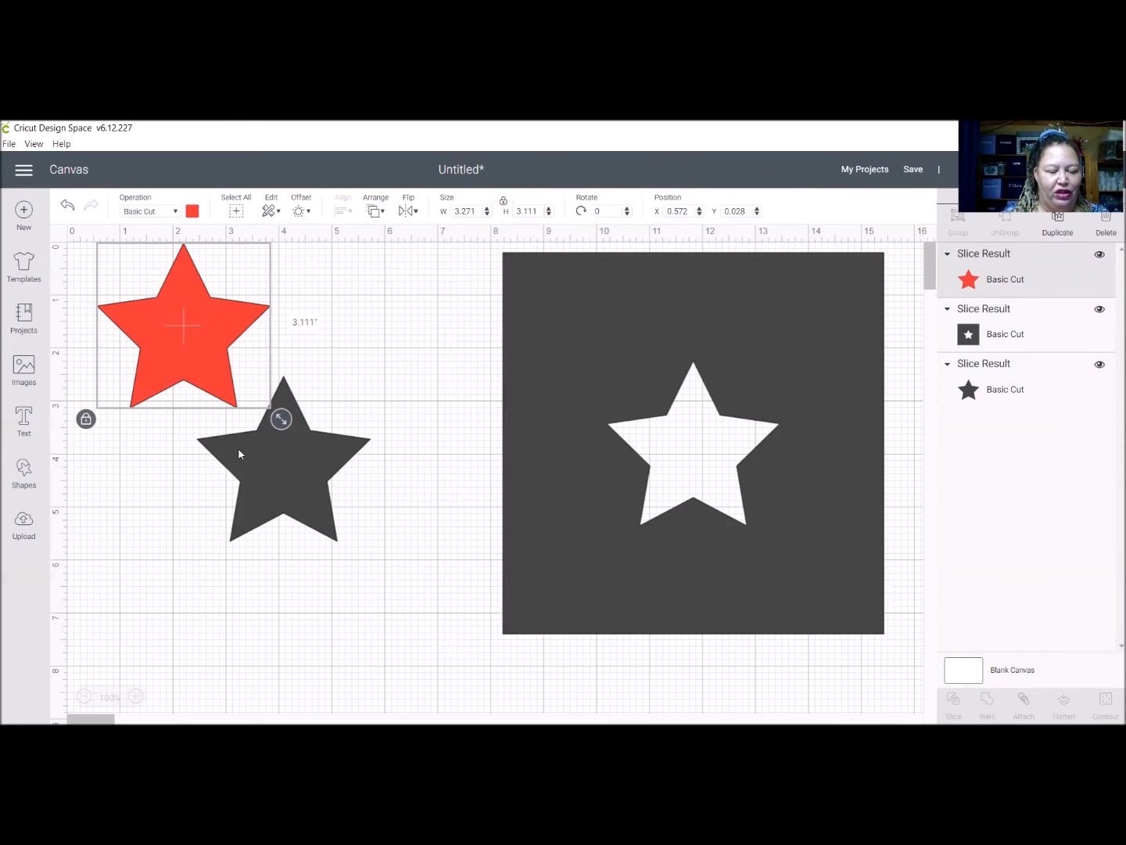